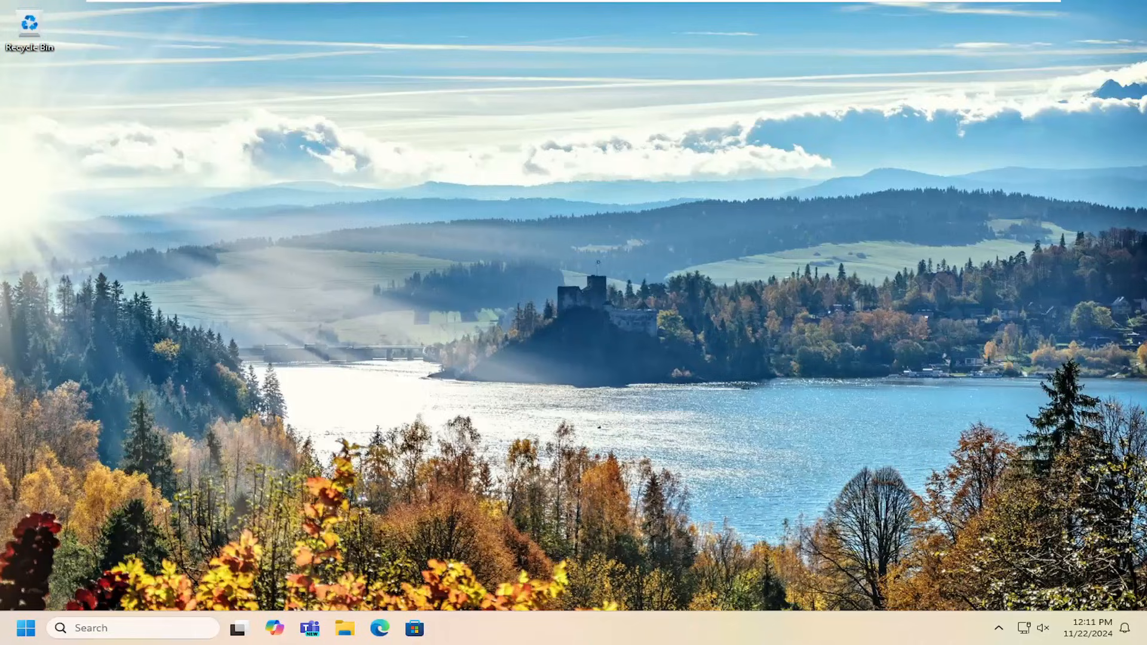
mouse_move(528, 268)
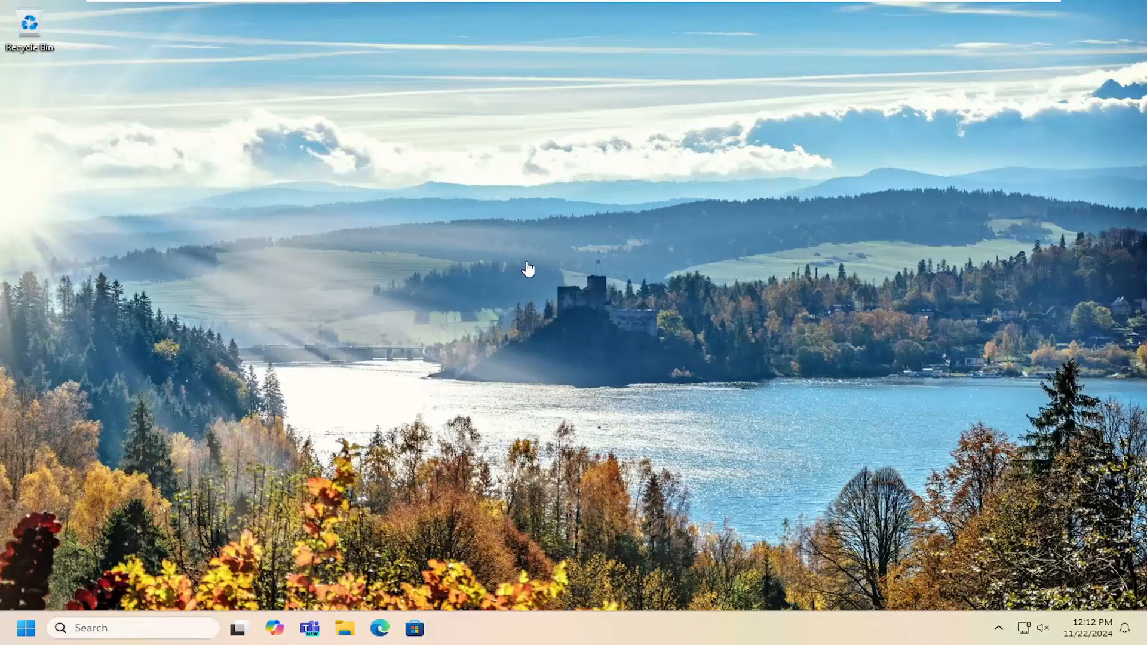
mouse_move(455, 245)
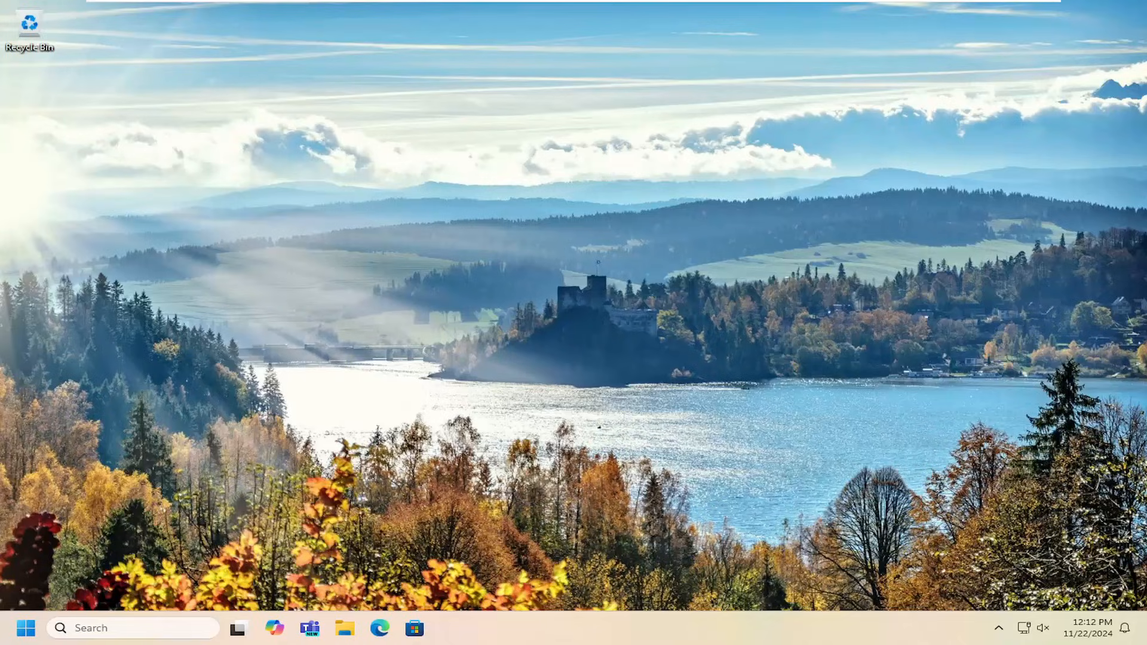
mouse_move(590, 316)
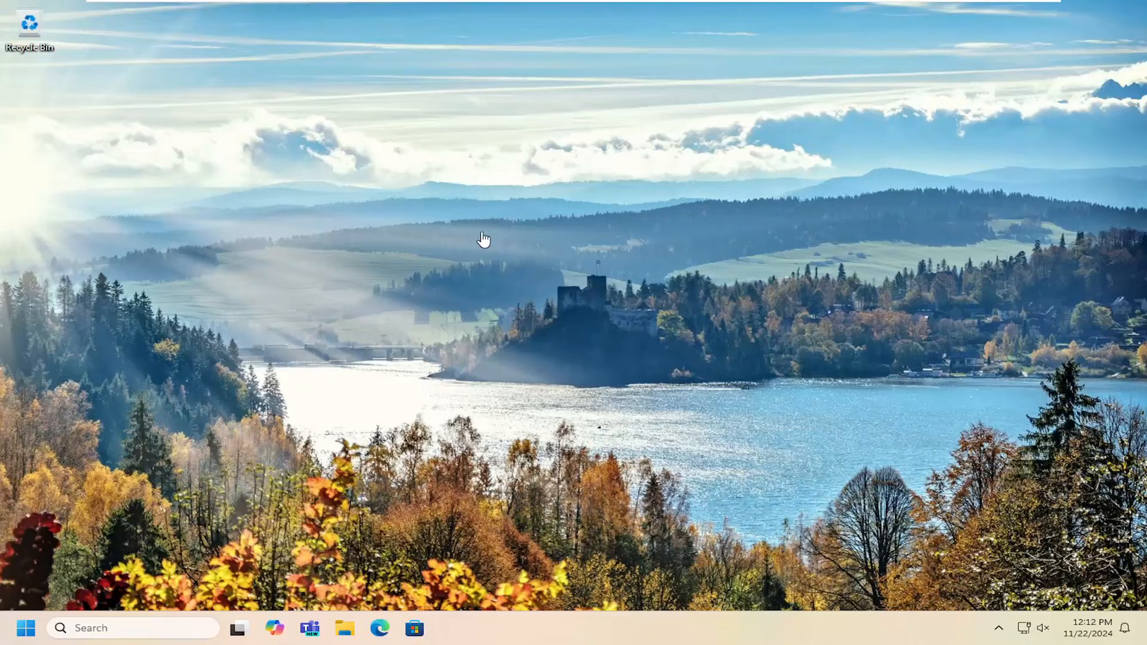
mouse_move(444, 224)
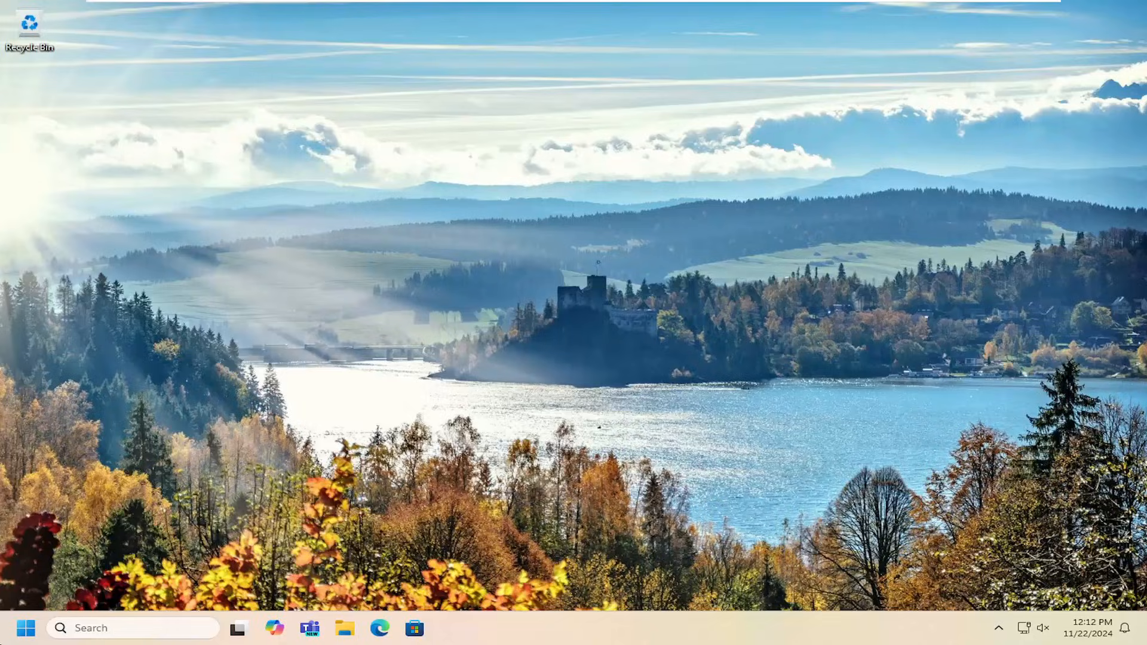
Search the Start menu for "disk cleanup" to show Disk Cleanup as best match.
click(25, 627)
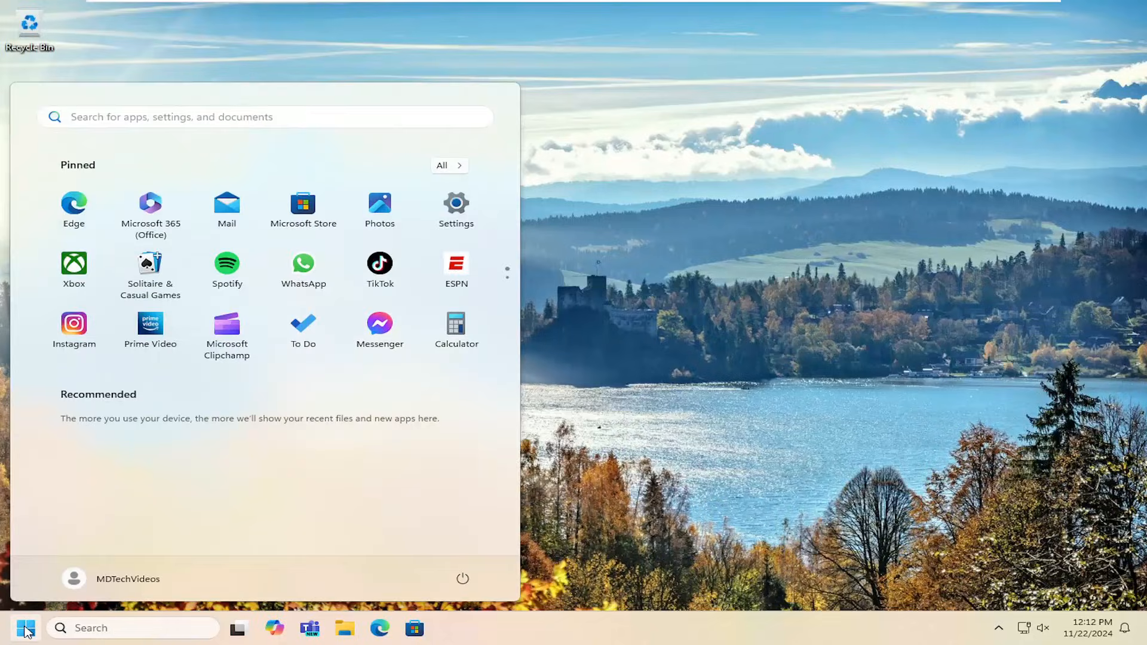
text(disk cleanup)
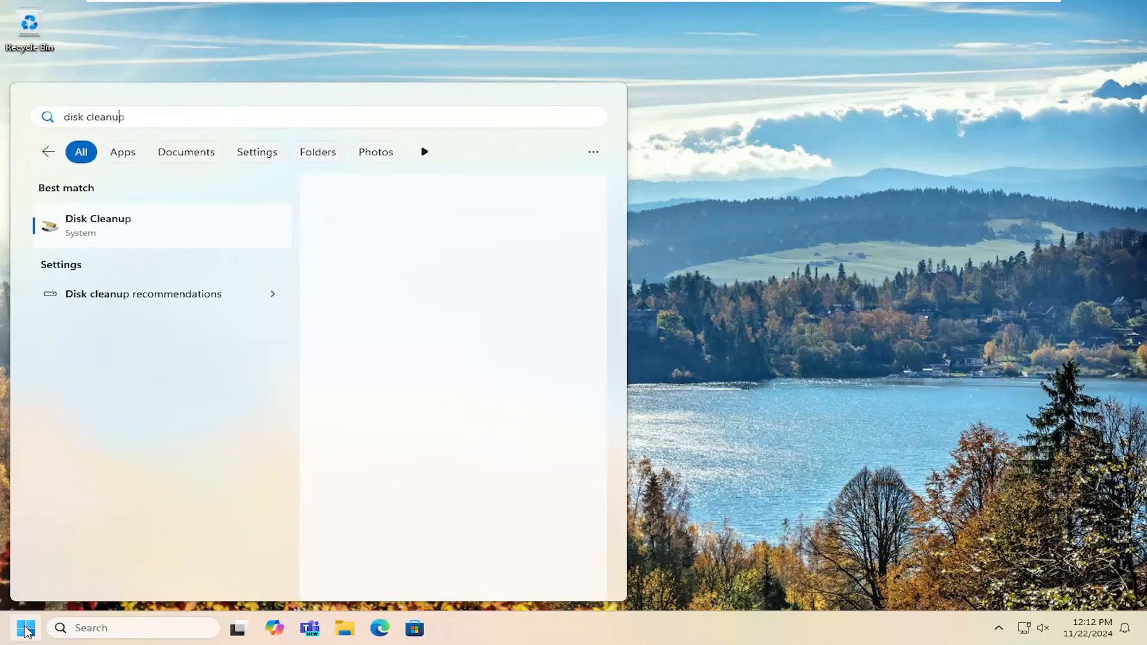
click(97, 225)
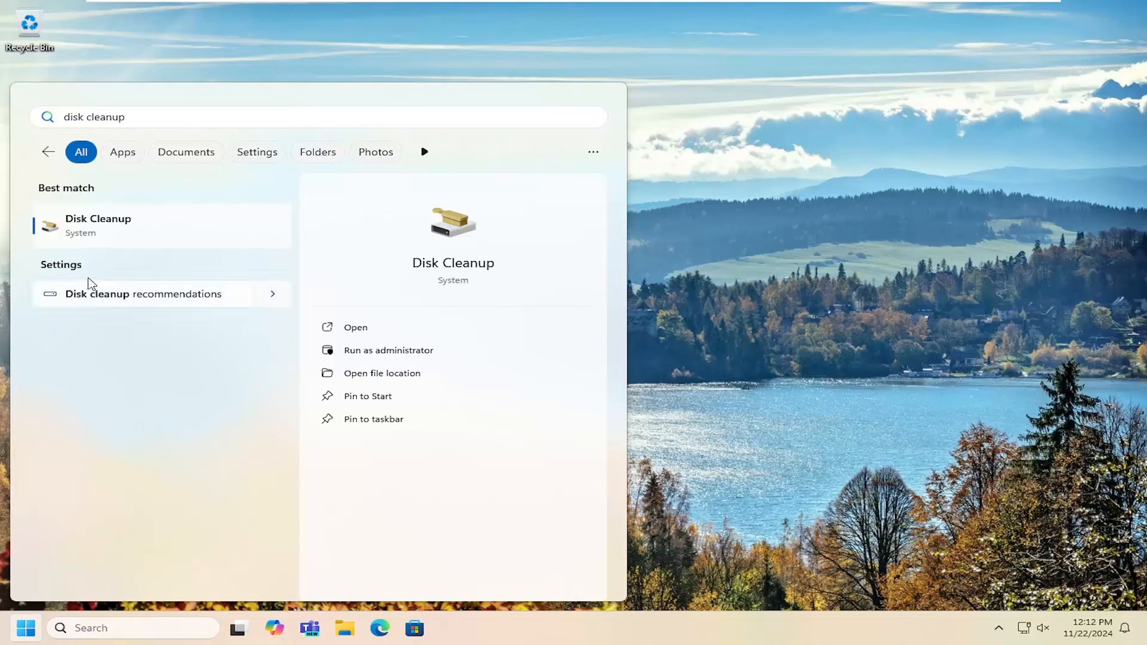
Launch Disk Cleanup and delete the checked 70.6 MB on C:, including Thumbnails.
click(356, 327)
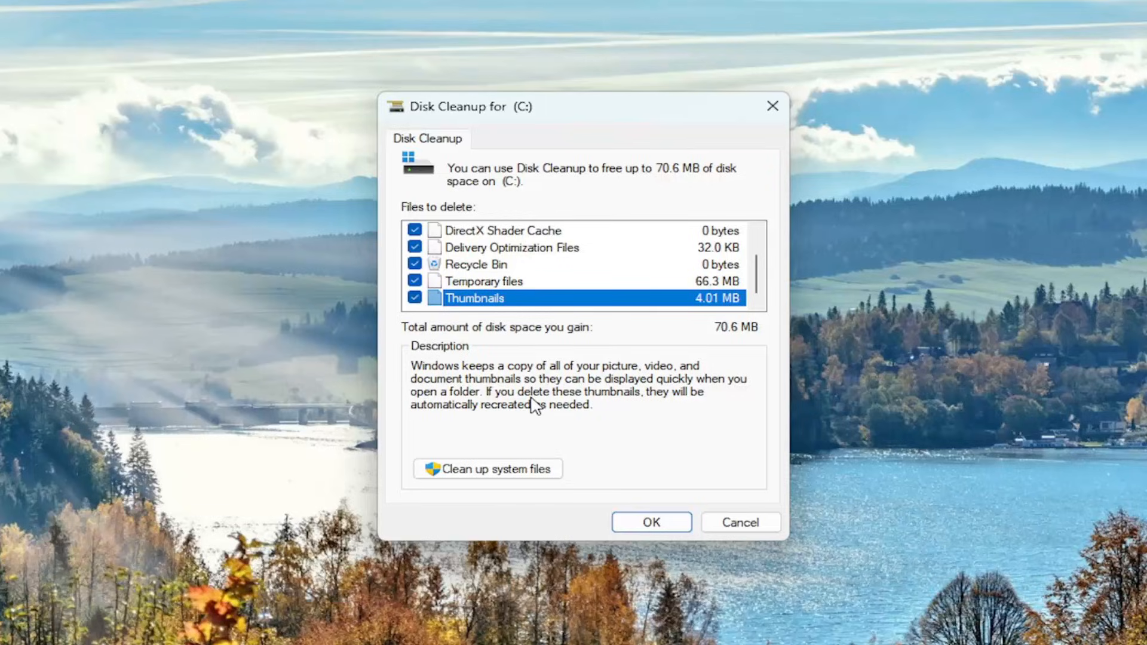
mouse_move(489, 417)
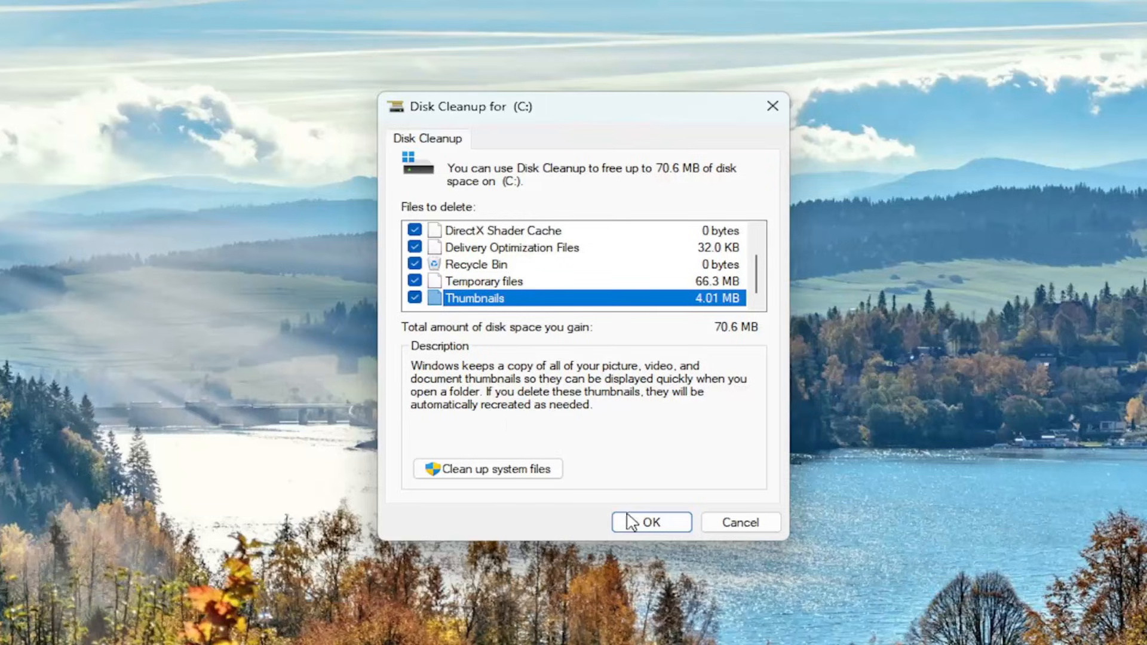
click(651, 522)
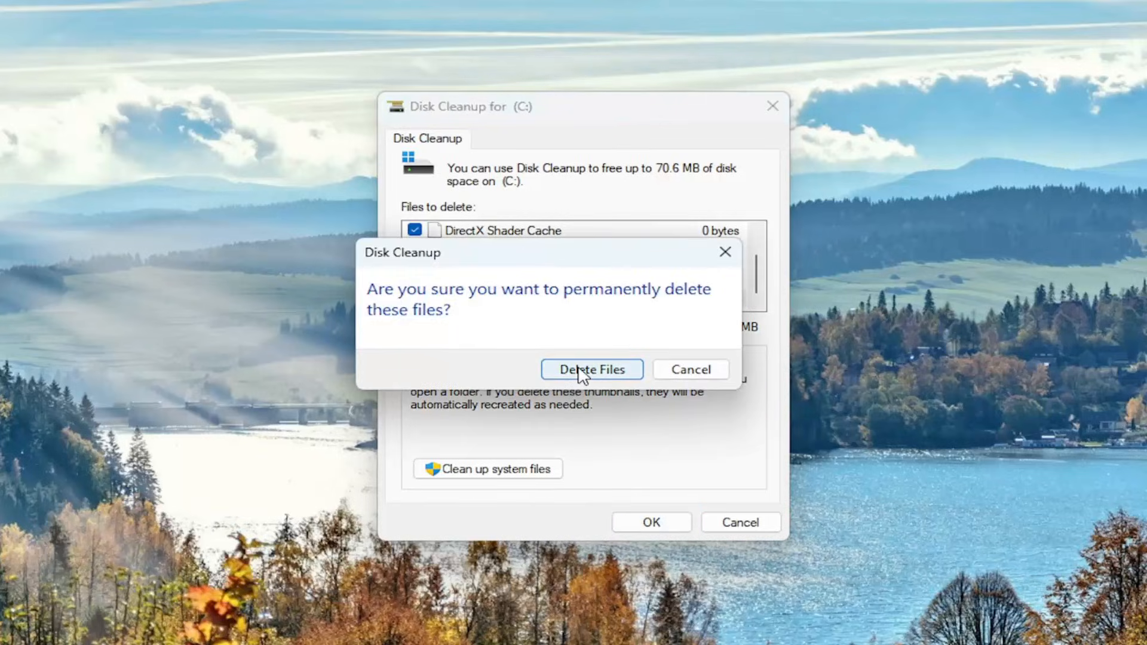
click(590, 369)
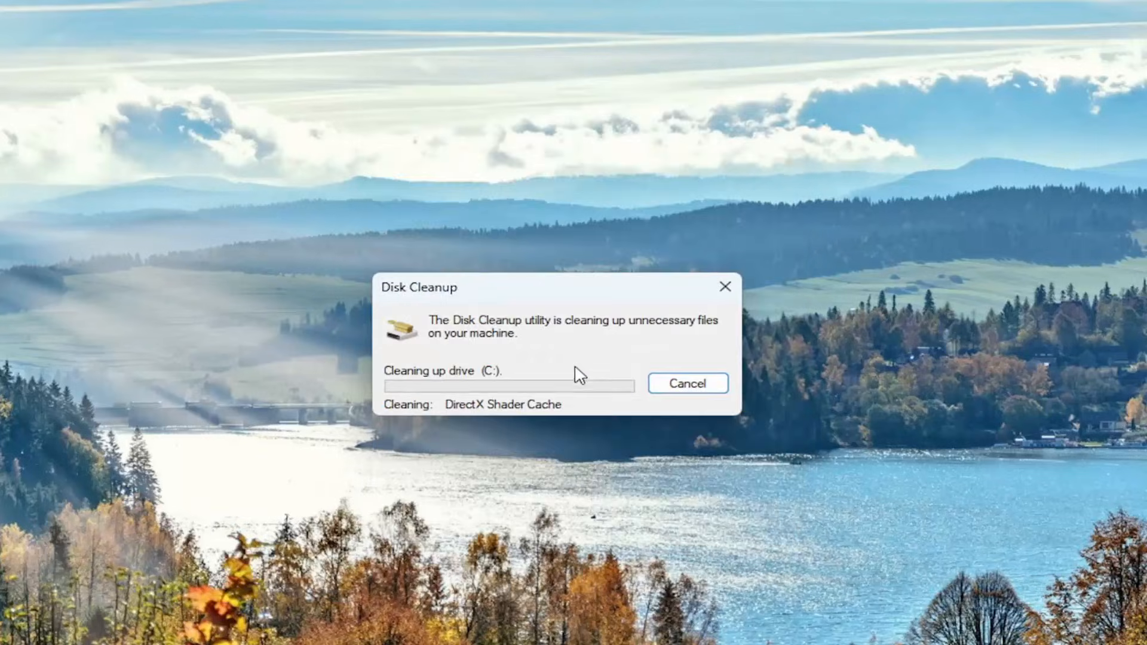